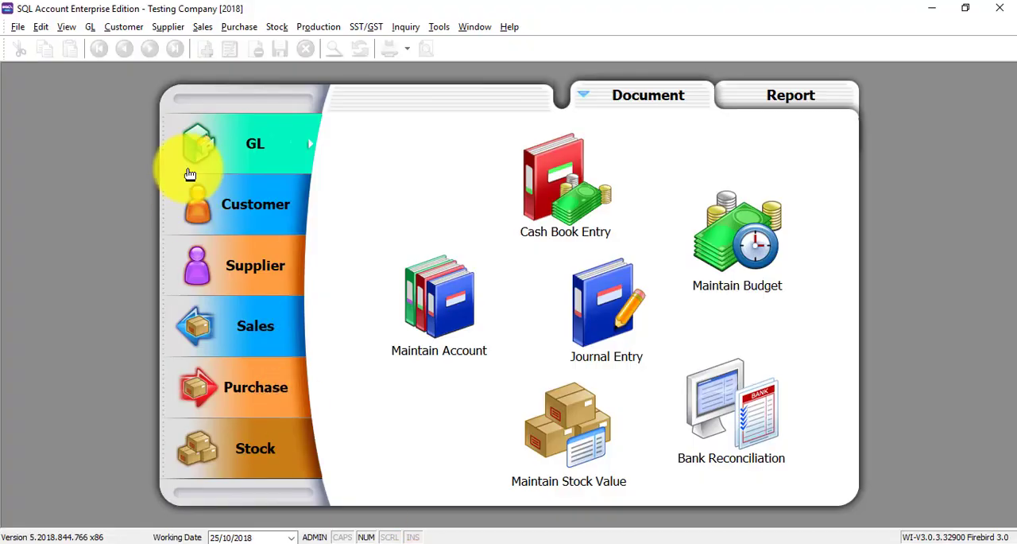
Show the Purchase module's document icons from the left sidebar.
click(267, 387)
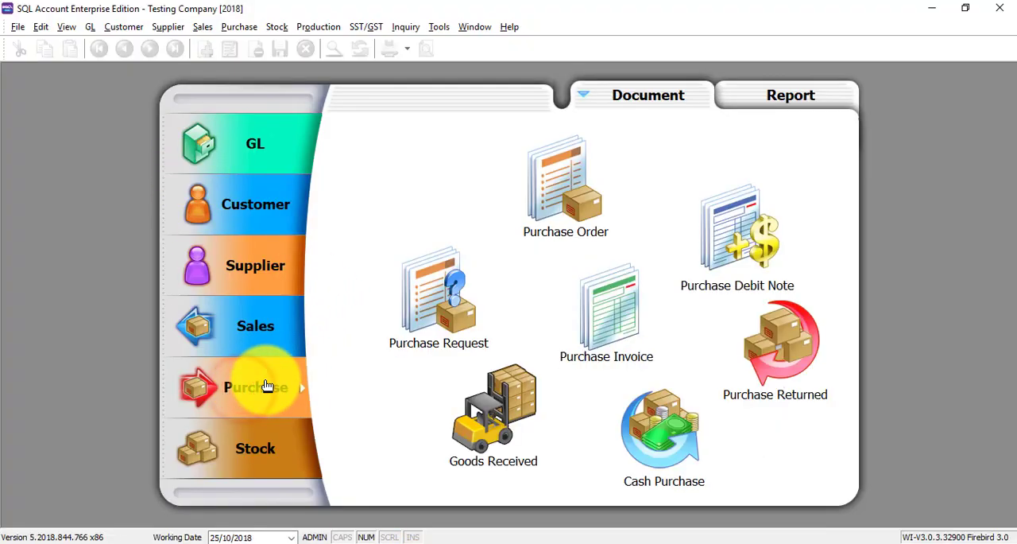
mouse_move(751, 238)
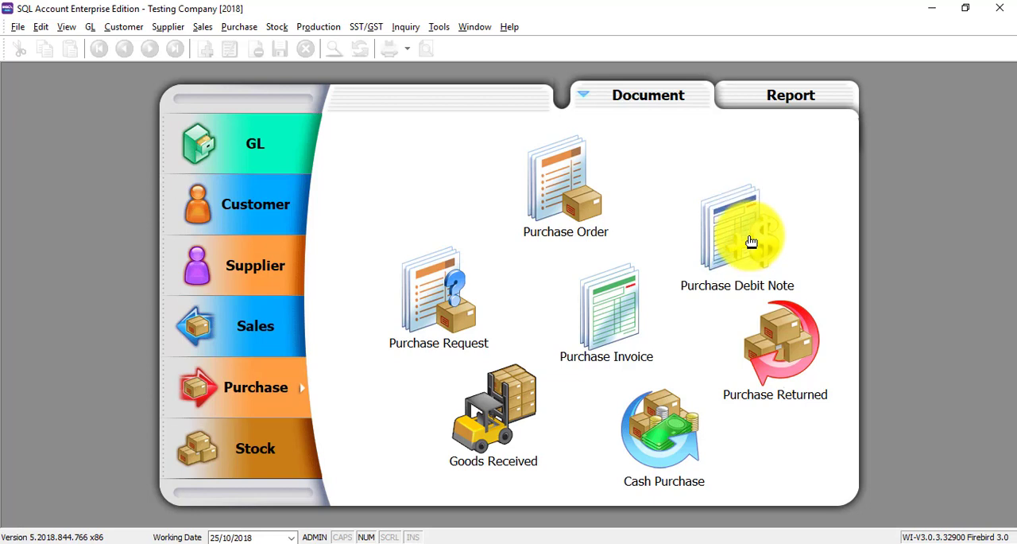
mouse_move(751, 240)
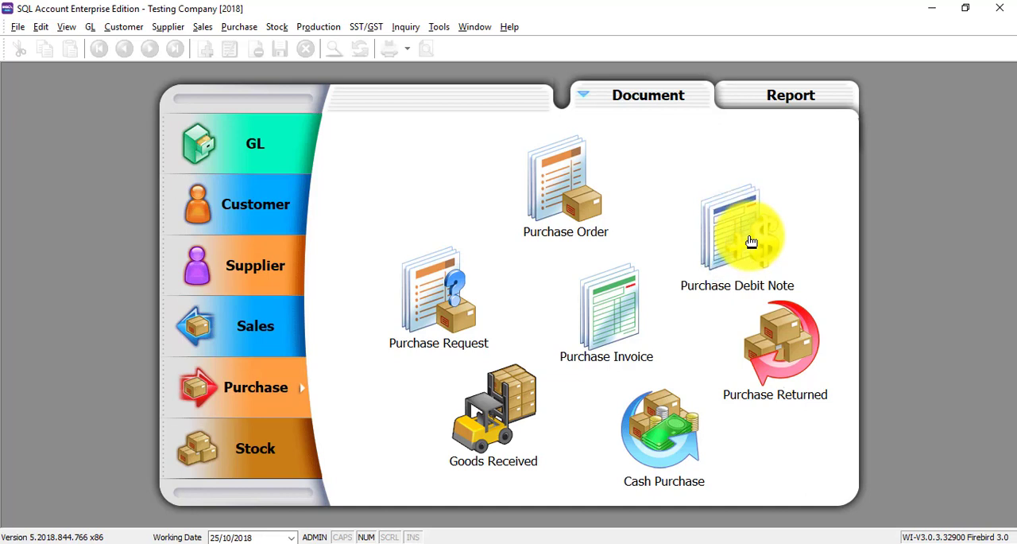
Open the Purchase Debit Note listing with SD-00001 and SD-00002.
click(737, 234)
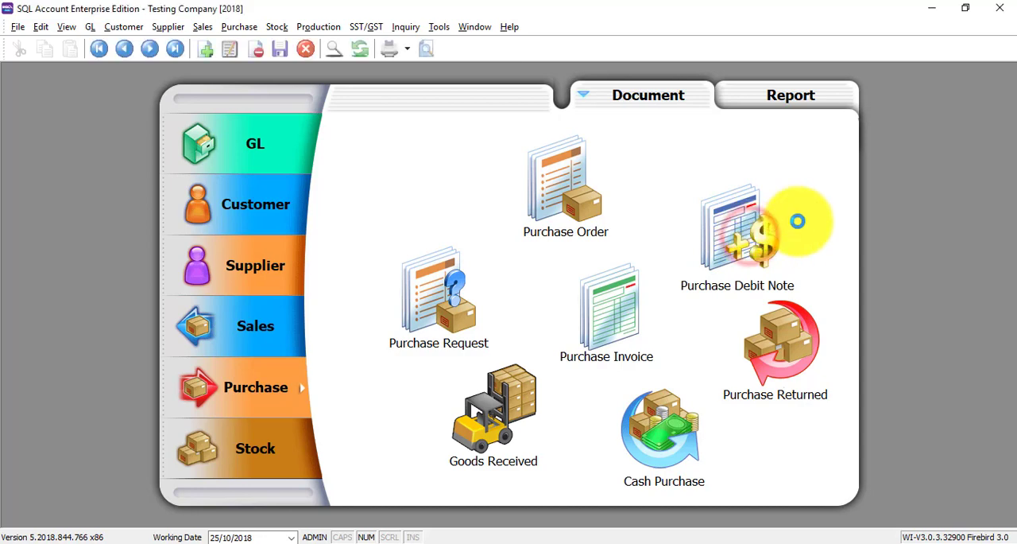
click(739, 226)
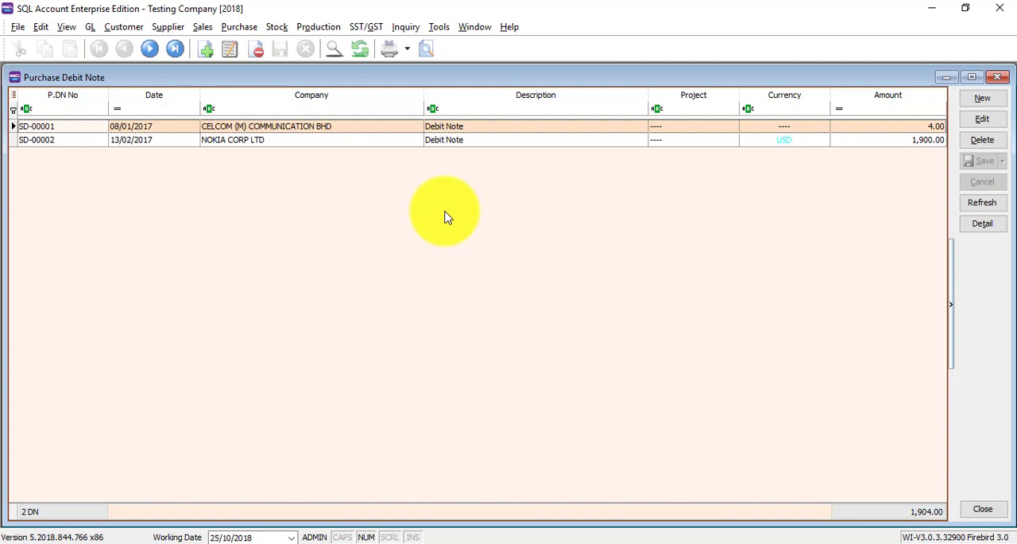
mouse_move(90, 118)
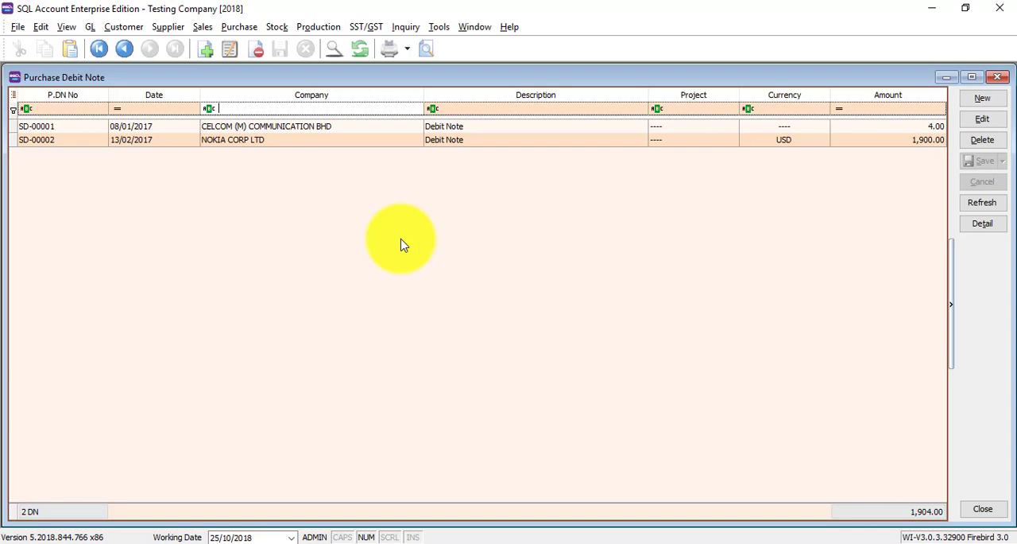
mouse_move(465, 143)
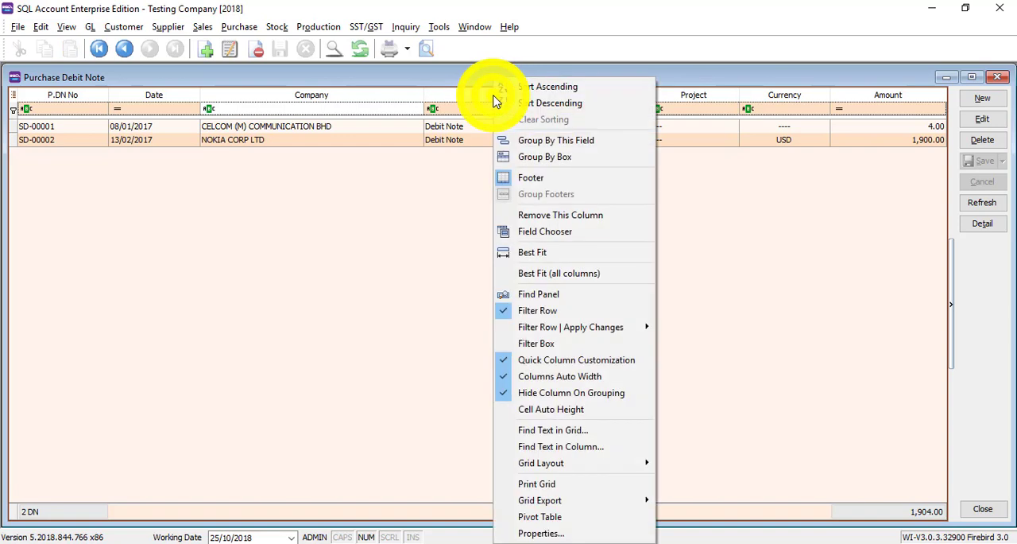
Remove the Description column via the column customization panel.
click(545, 231)
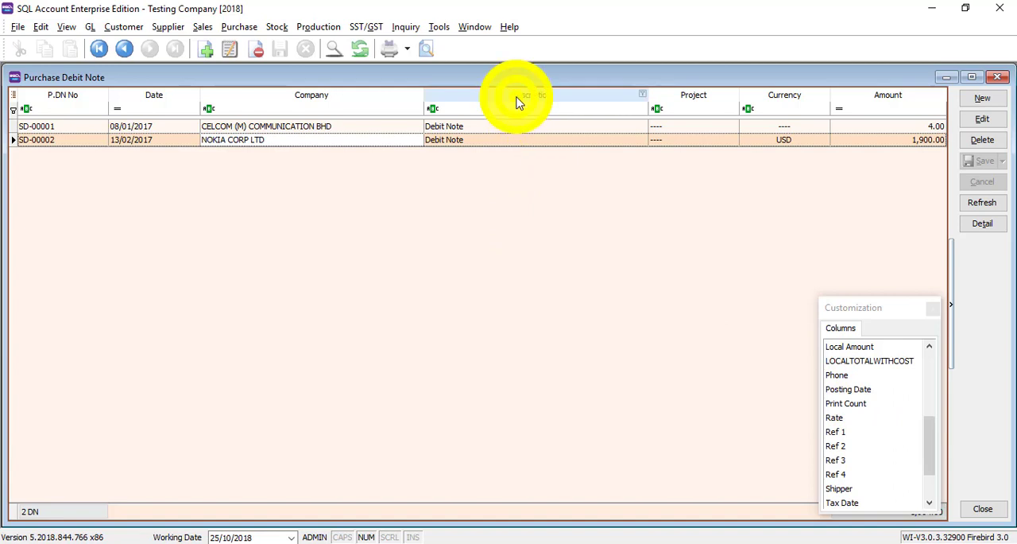
right_click(517, 101)
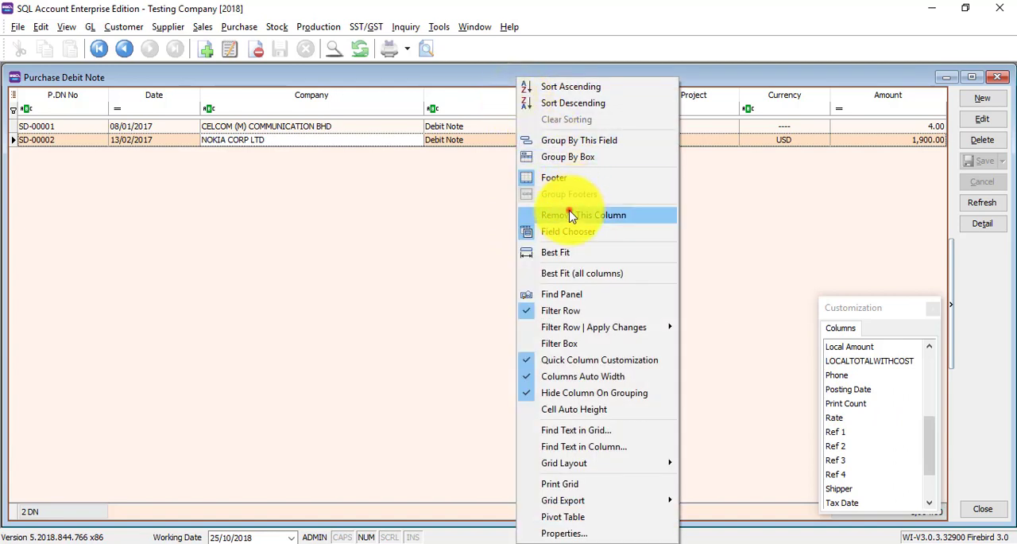
click(583, 215)
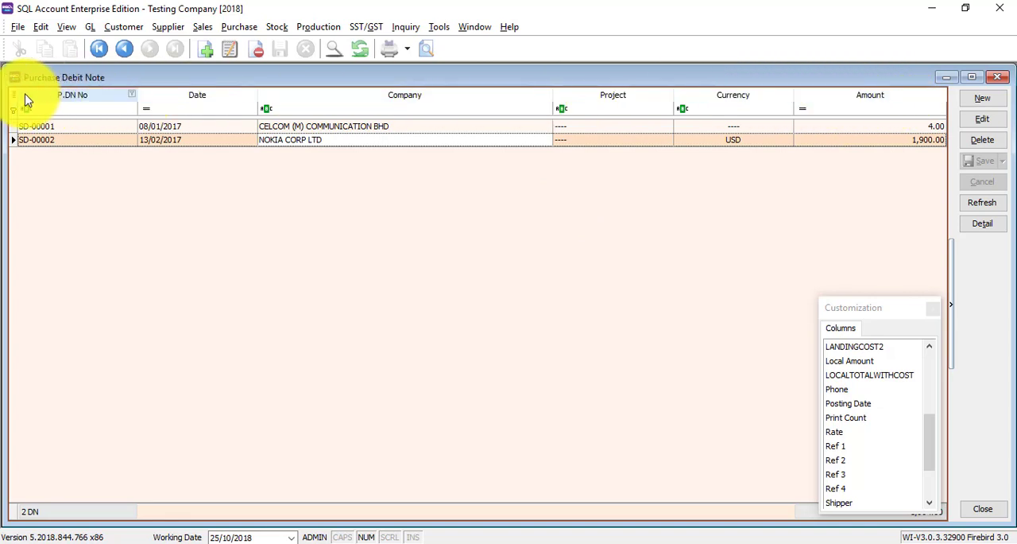
mouse_move(29, 103)
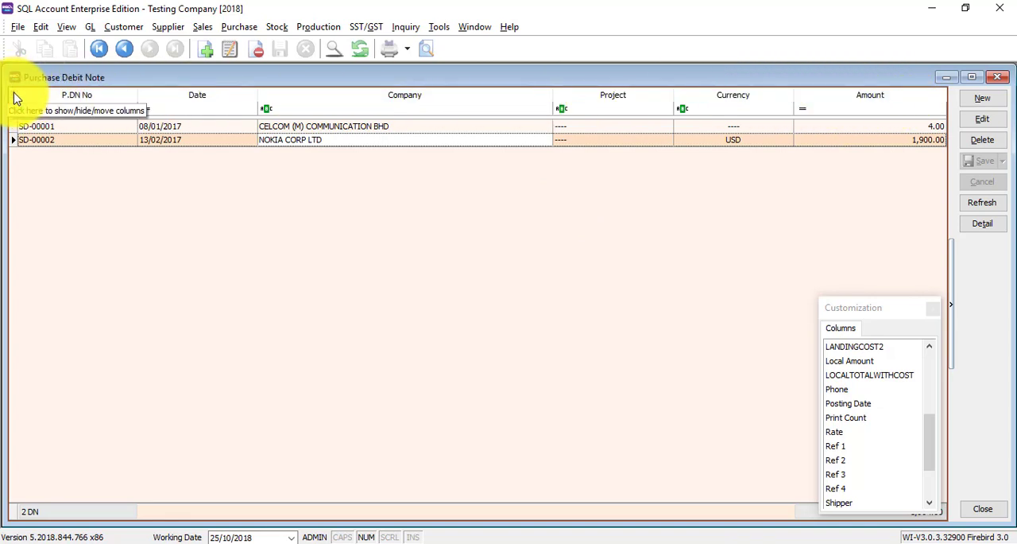
Toggle a column's visibility from the grid's show/hide column checklist.
click(10, 106)
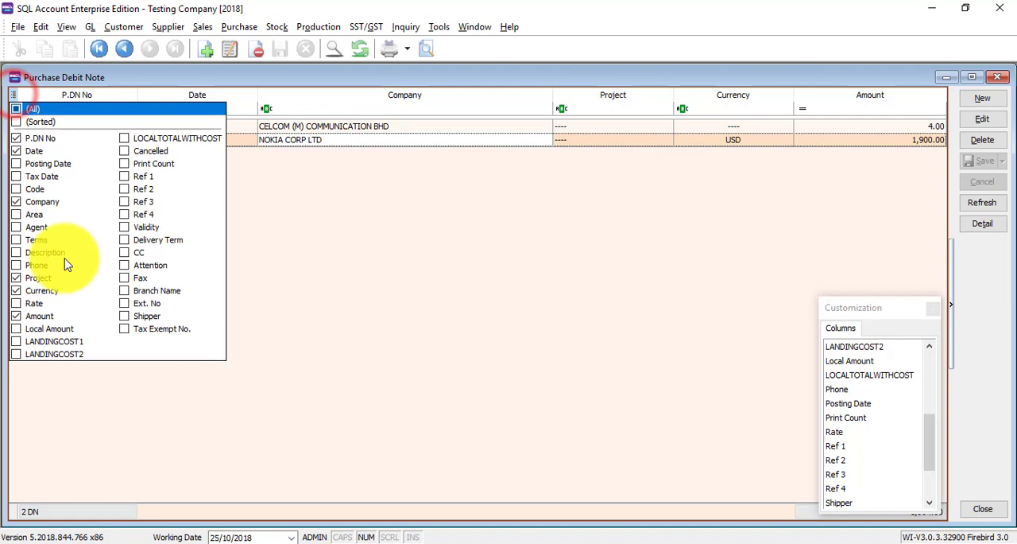
mouse_move(127, 173)
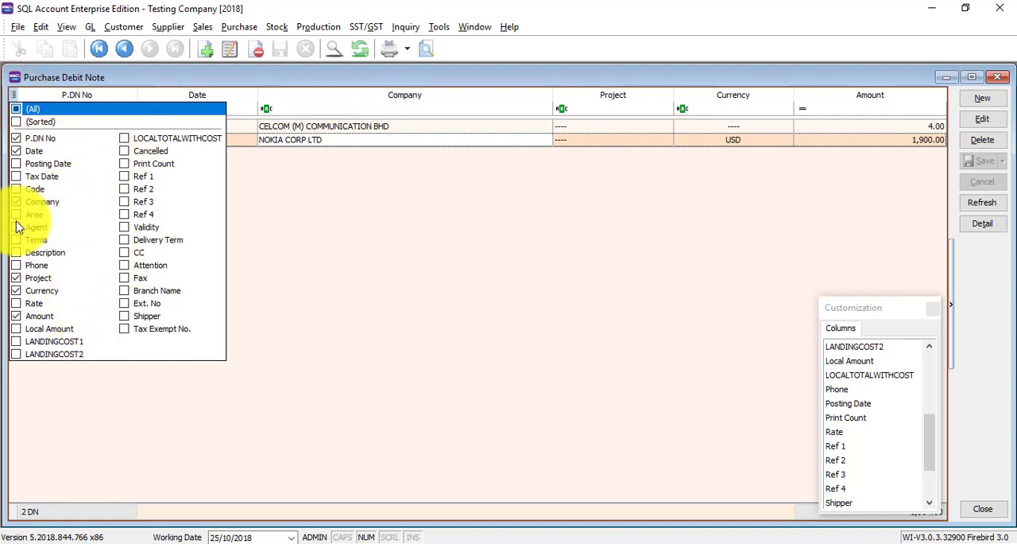
click(16, 226)
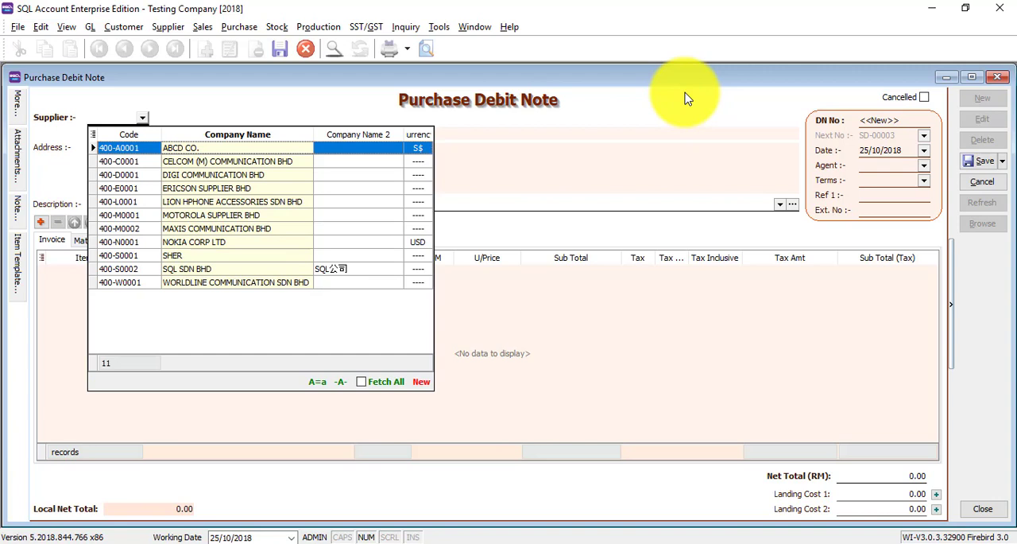
Filter suppliers by 'ma' and choose MAXIS COMMUNICATION BHD.
text(m)
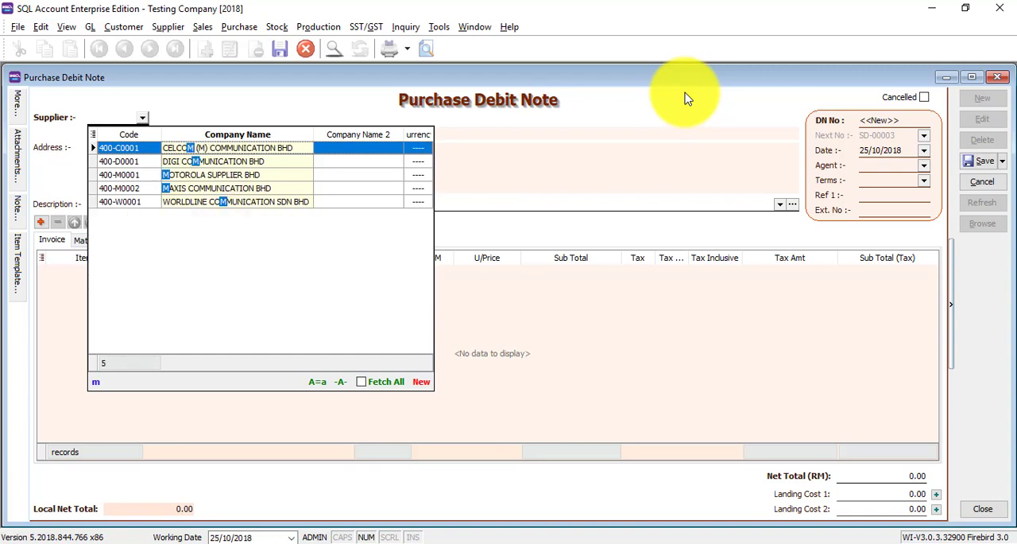
text(a)
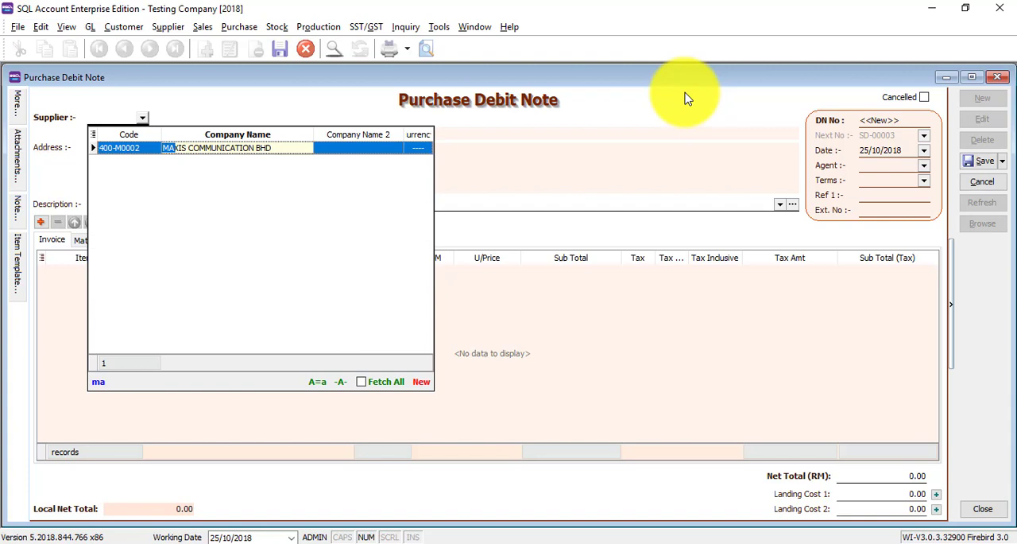
double_click(236, 147)
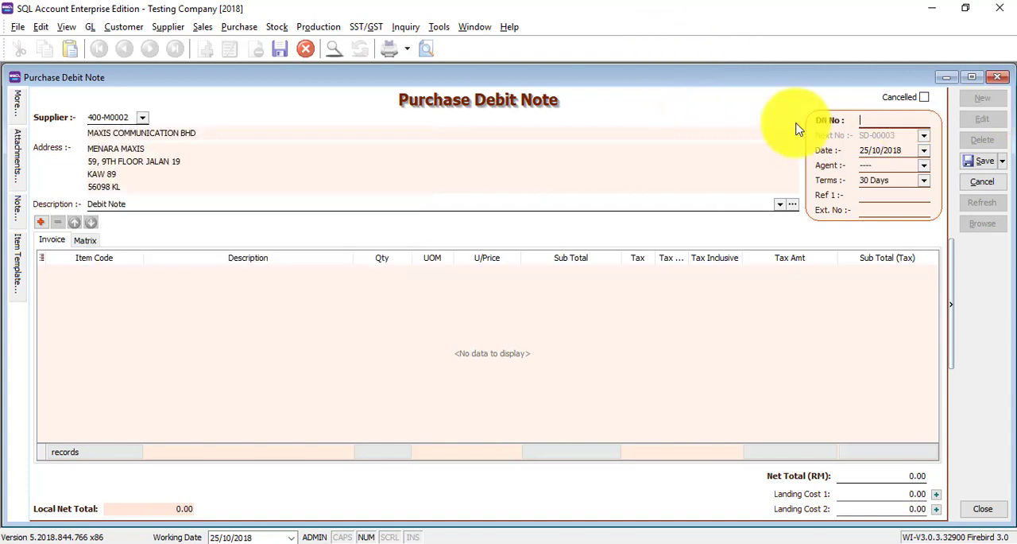
mouse_move(664, 278)
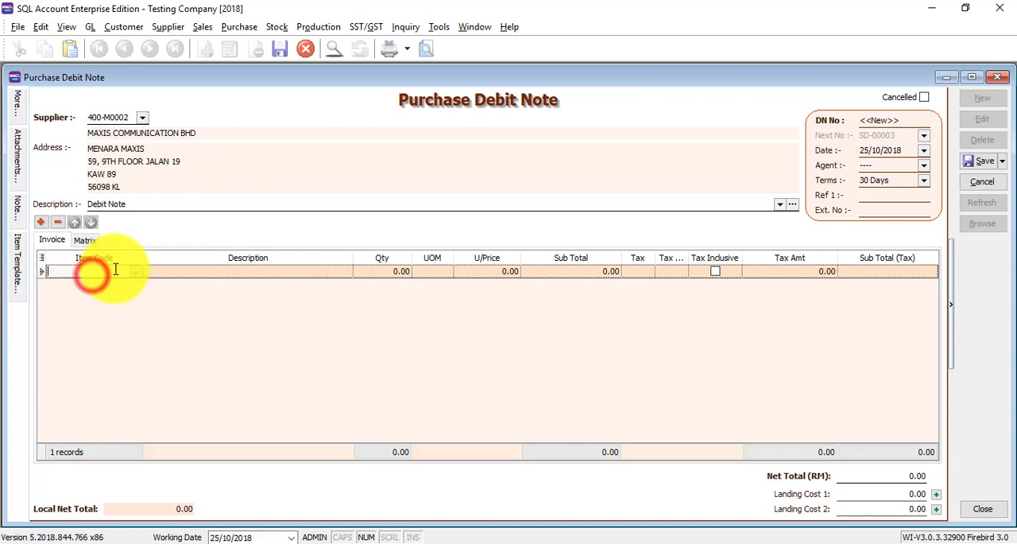
mouse_move(134, 279)
text(m)
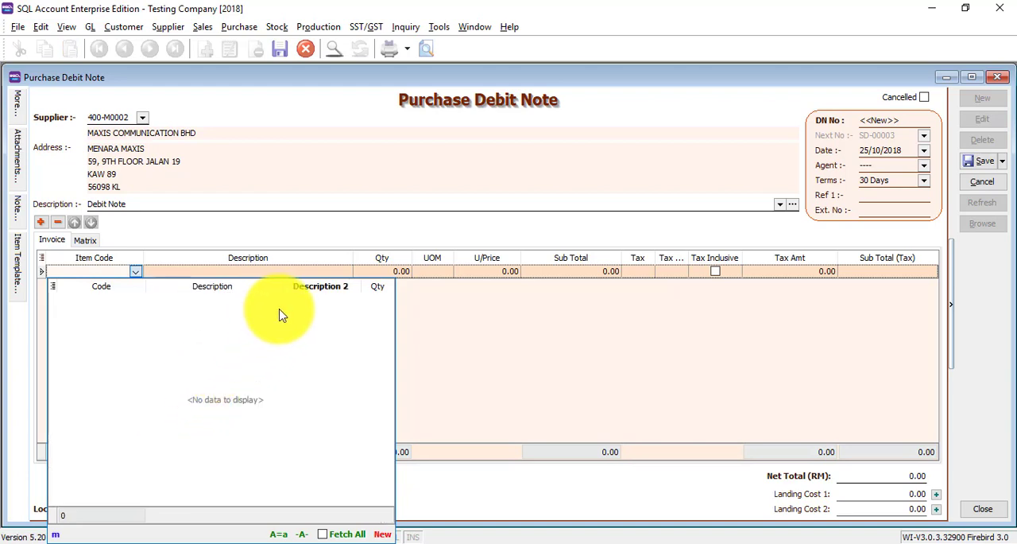
mouse_move(306, 316)
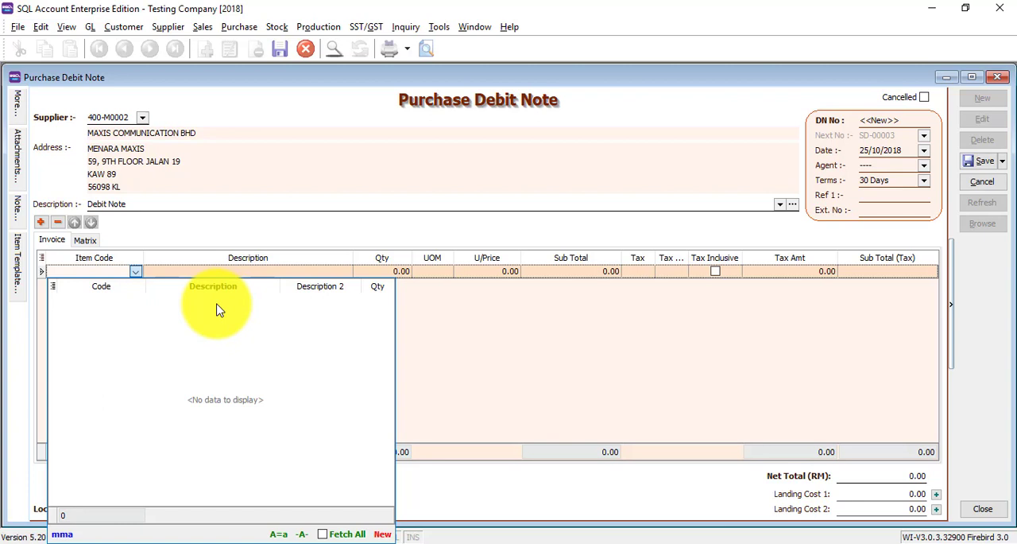
Add item M-PRE-120 (Maxis Prepaid RM120) at 120.00 and edit its quantity.
text(ma)
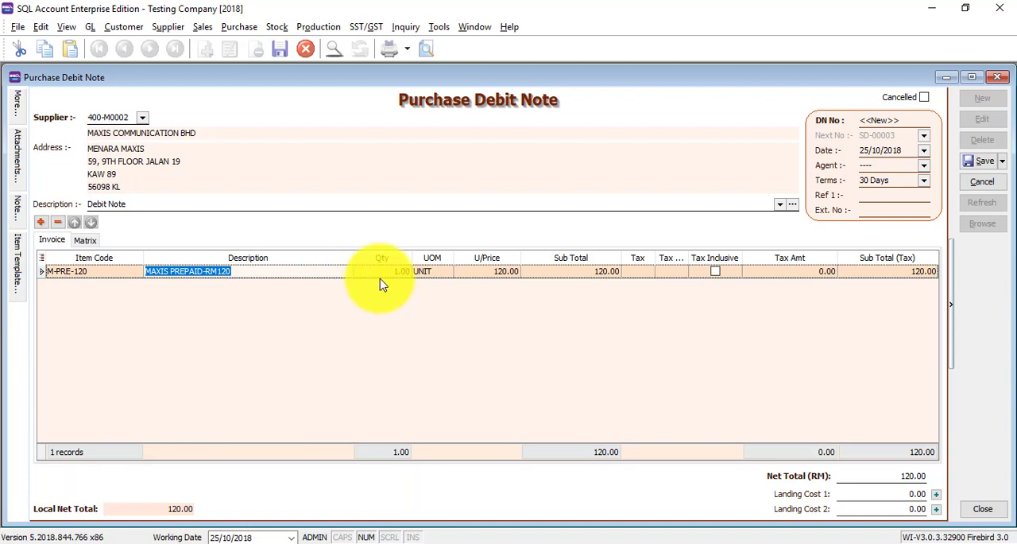
click(374, 271)
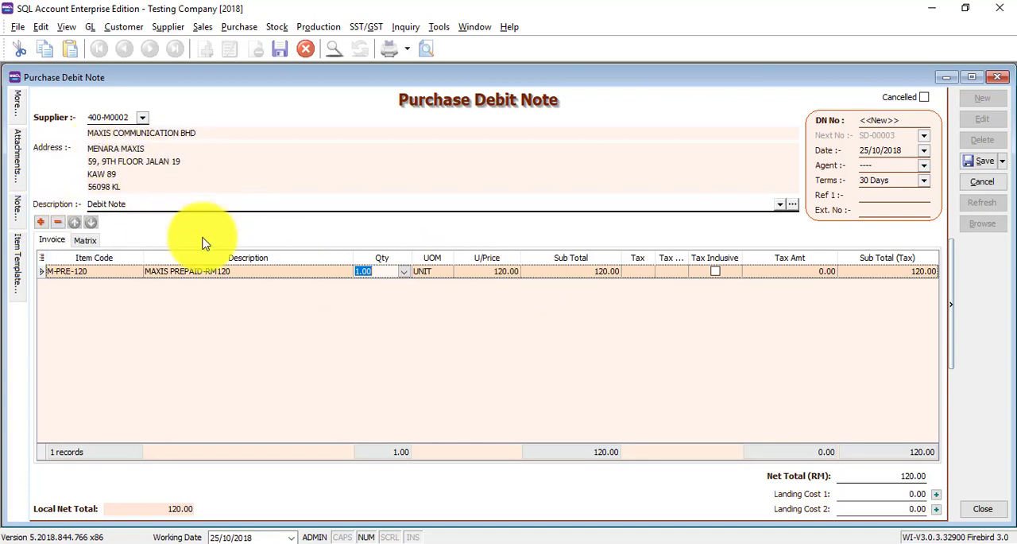
mouse_move(757, 292)
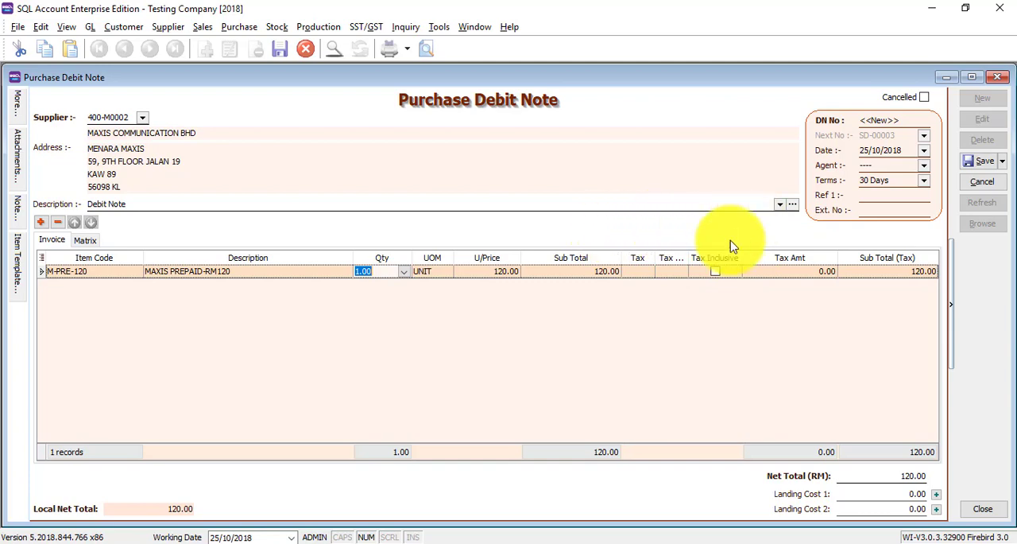
mouse_move(765, 262)
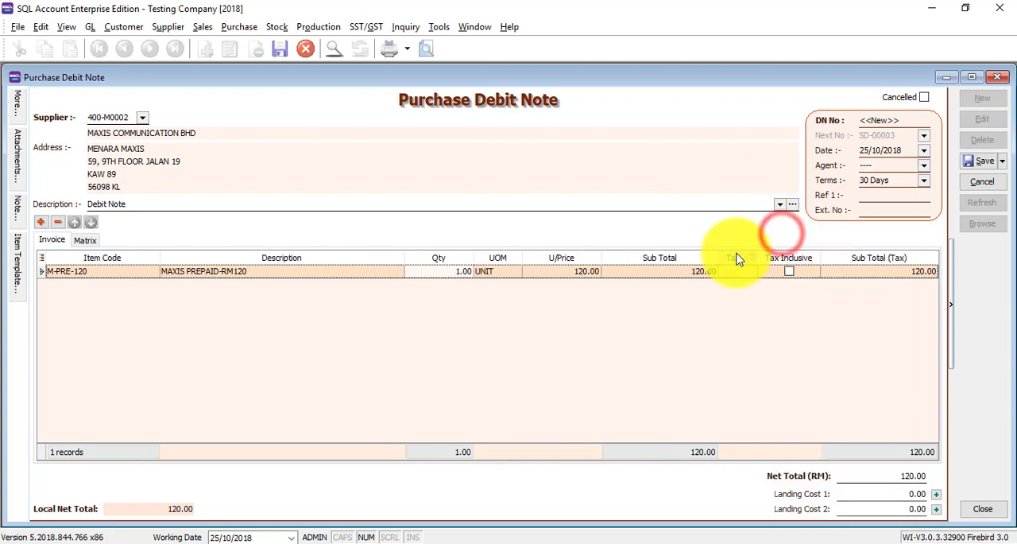
Bring up the grid column header options to remove tax columns.
right_click(735, 257)
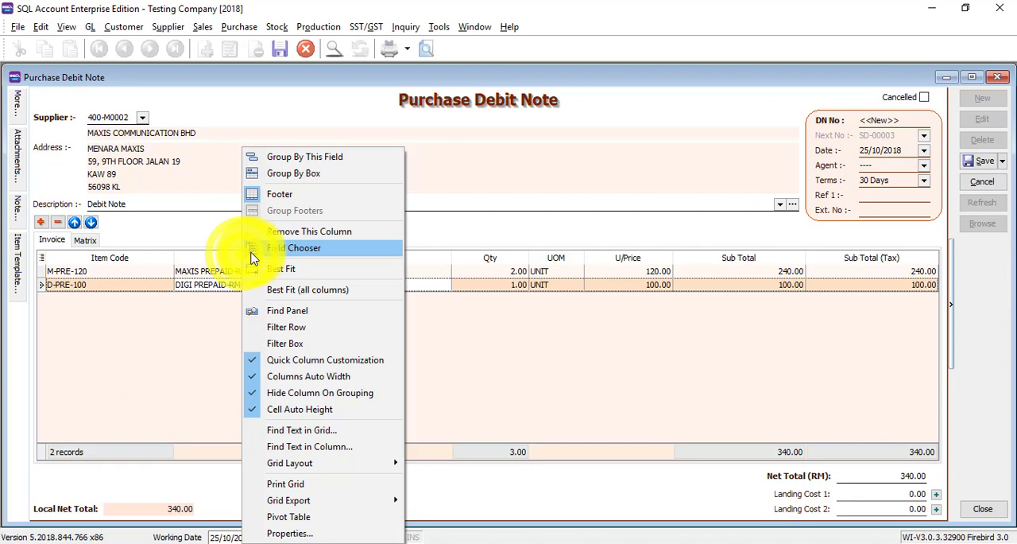
Add More Description column, keep the DIGI line's description, and save SD-00003.
click(304, 247)
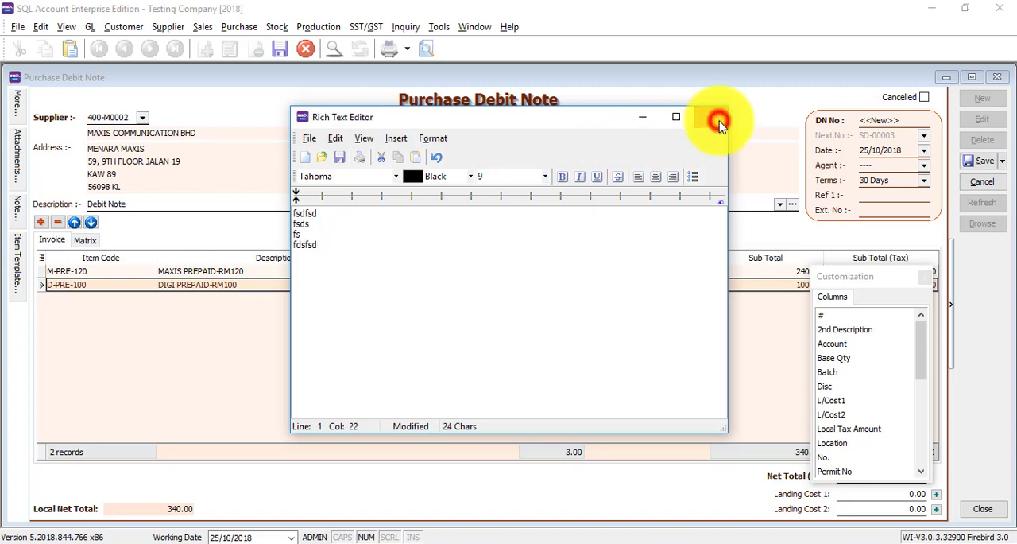
click(710, 116)
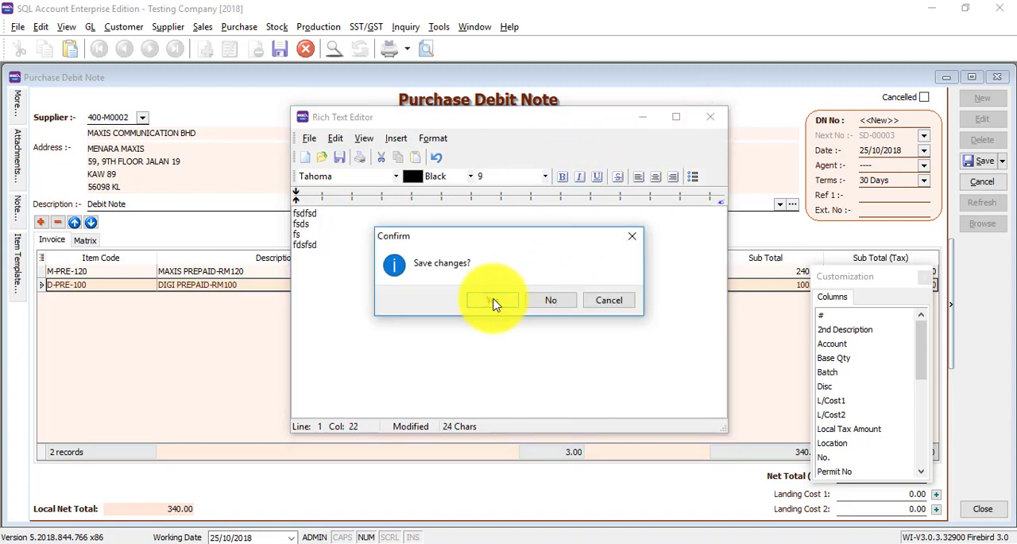
click(492, 299)
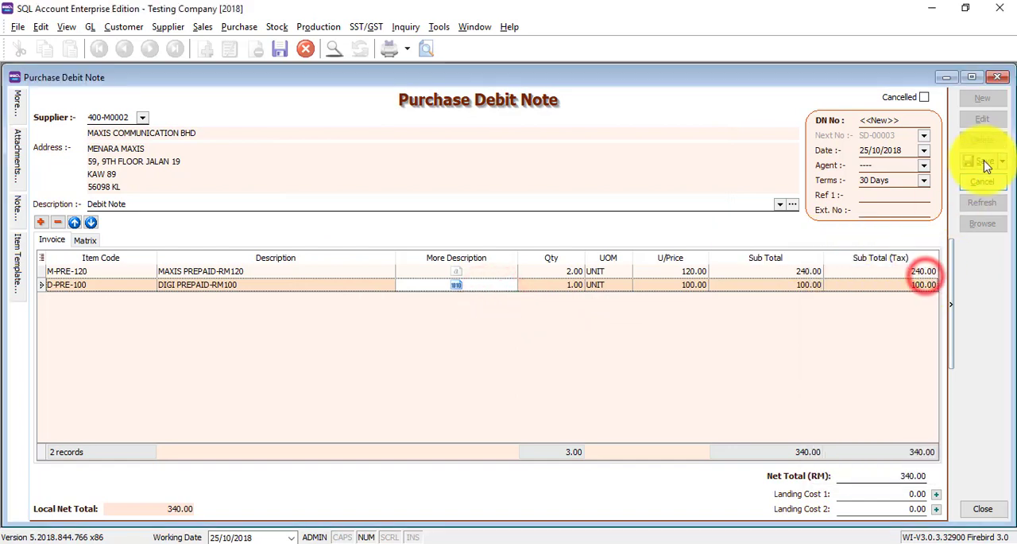
click(985, 163)
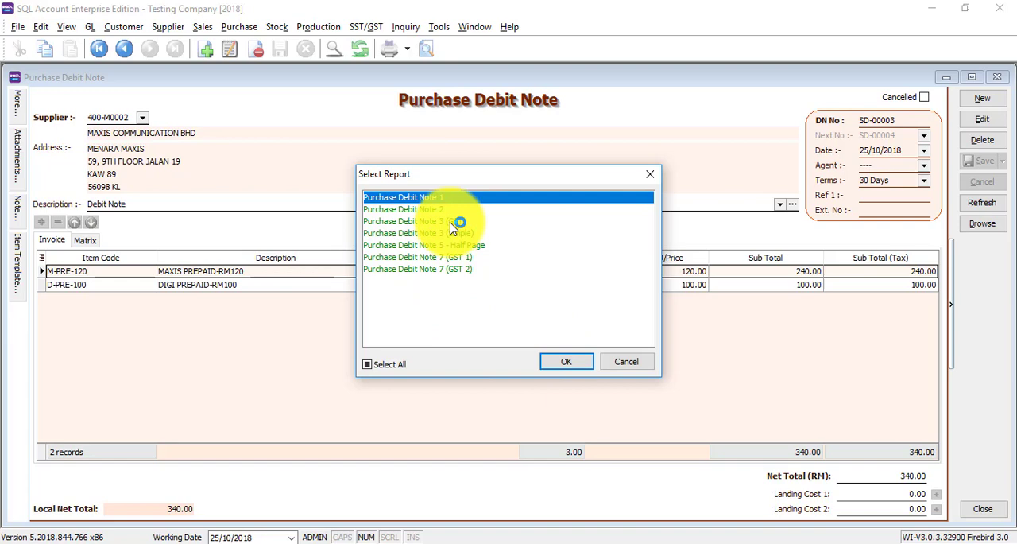
Preview SD-00003 with the Purchase Debit Note 3 (Simple) report and check Export options.
click(566, 360)
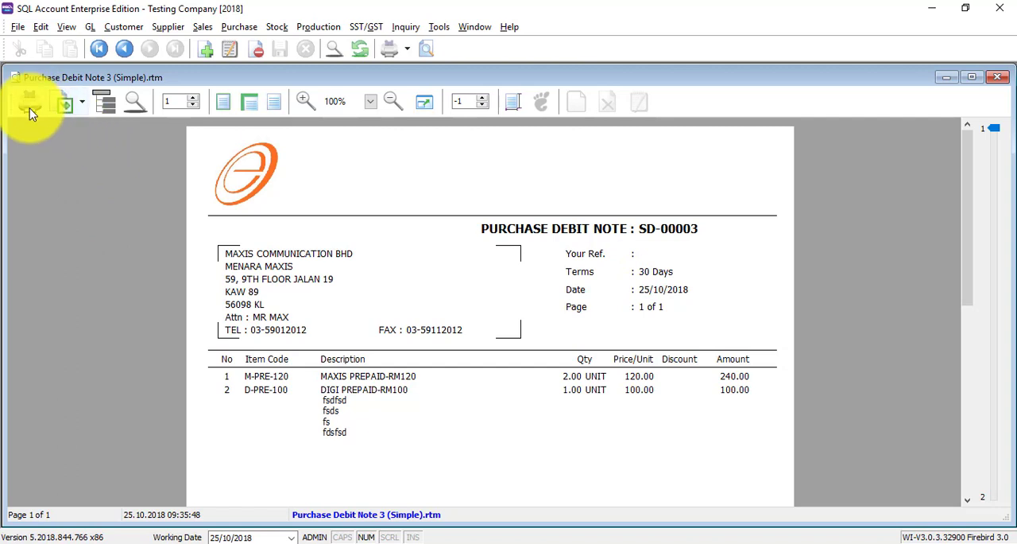
mouse_move(62, 99)
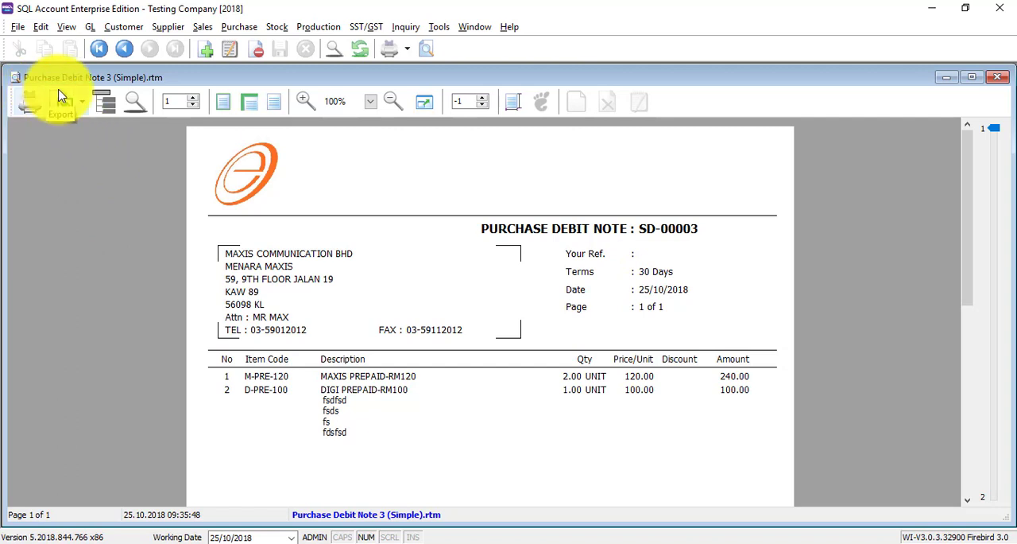
click(83, 101)
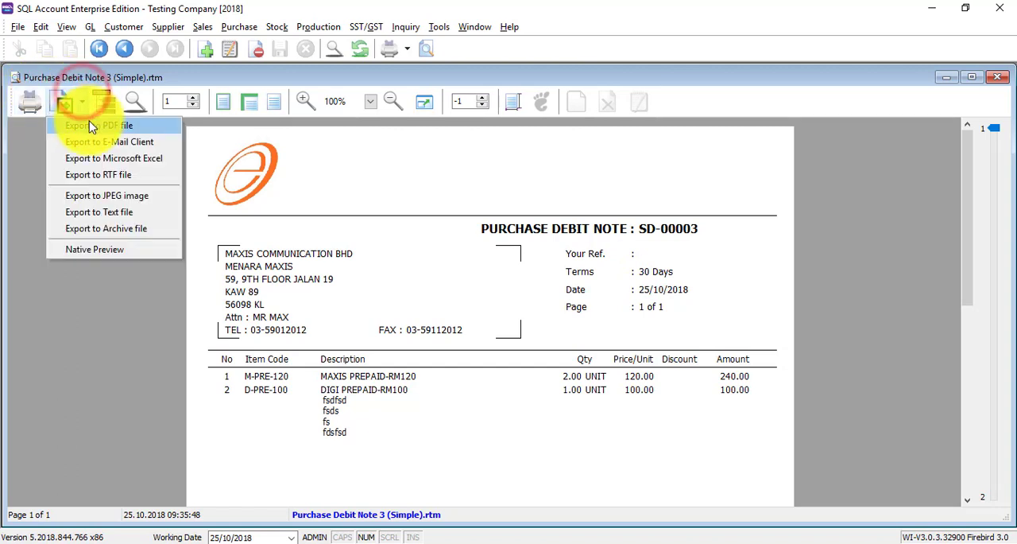
click(95, 125)
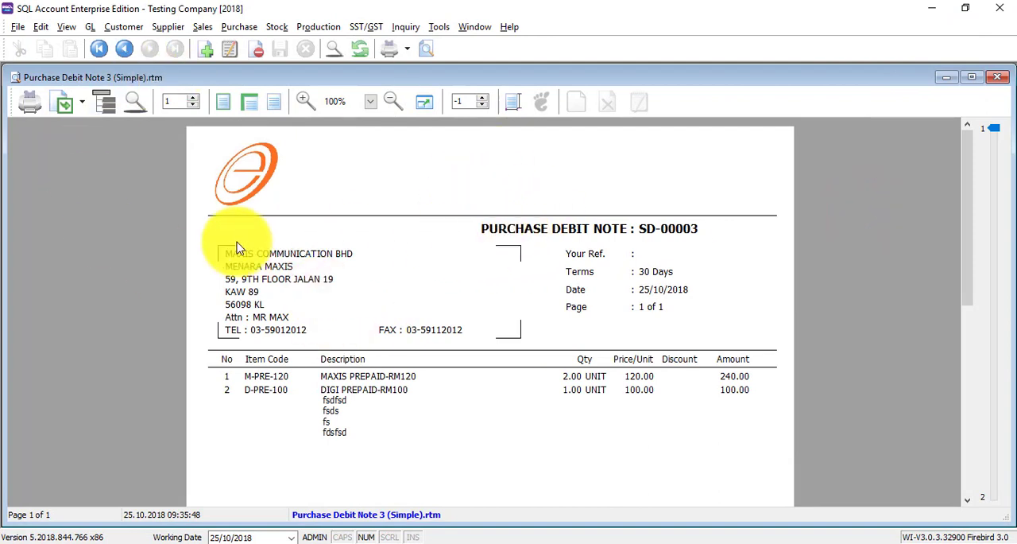
mouse_move(354, 174)
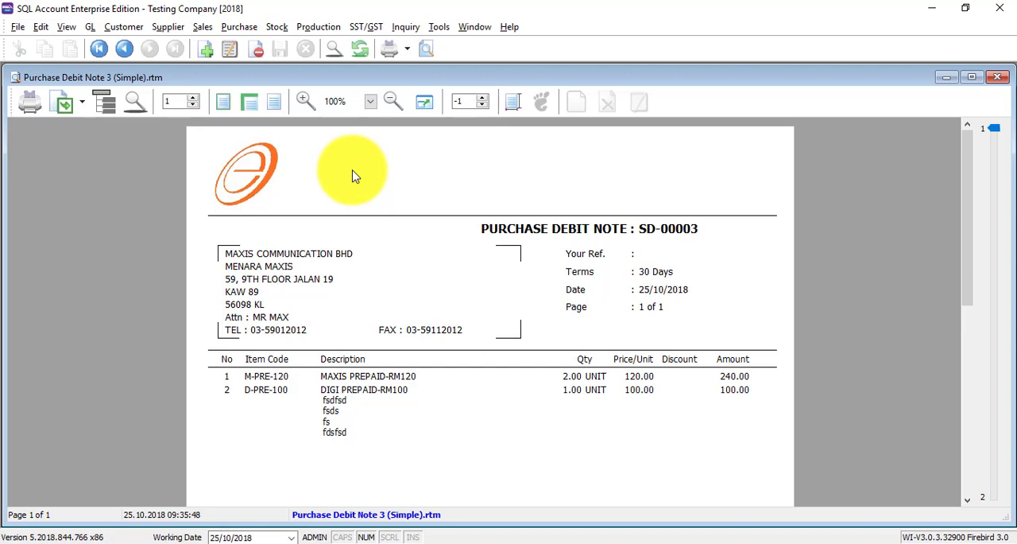
mouse_move(422, 162)
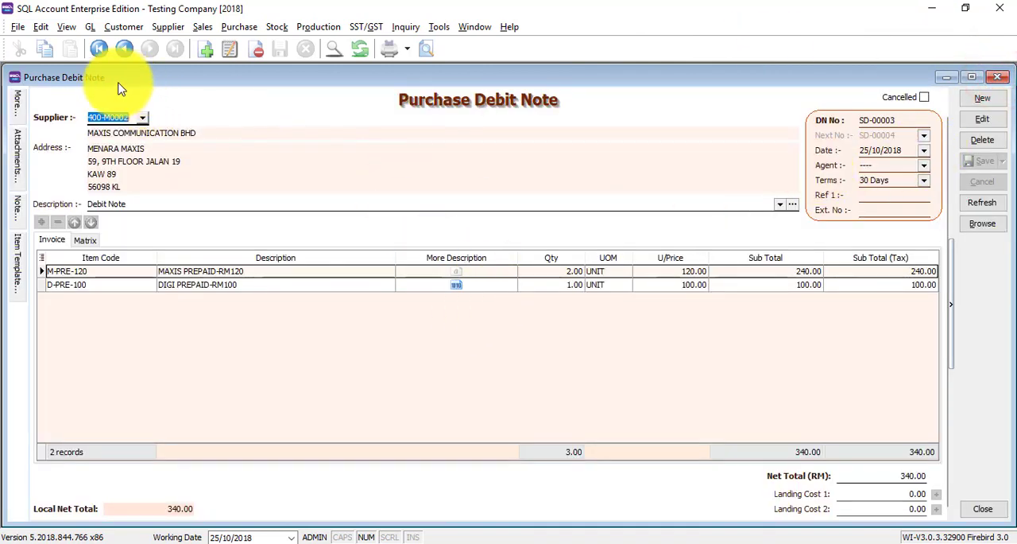
Open the More, Attachments and Note side panels of debit note SD-00003.
click(15, 107)
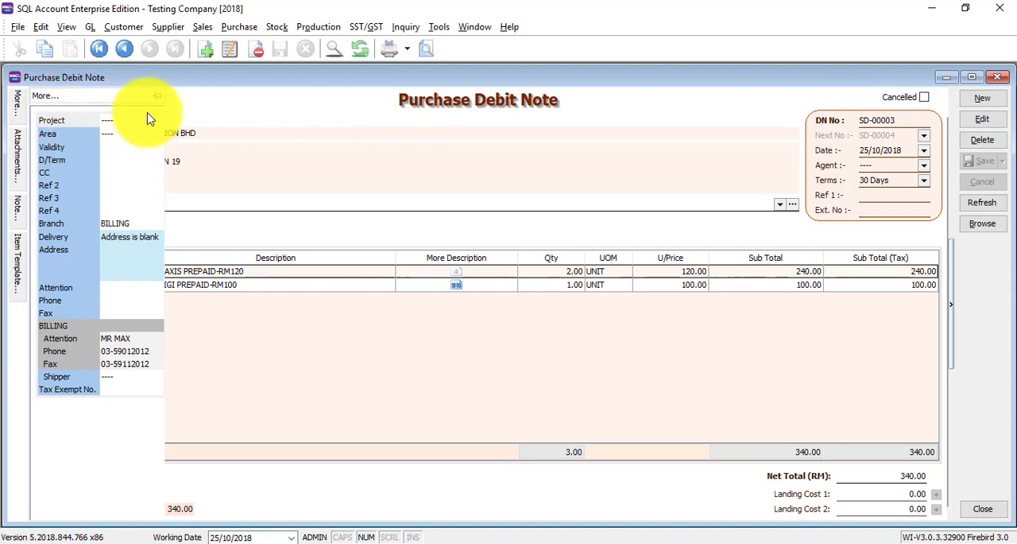
click(16, 167)
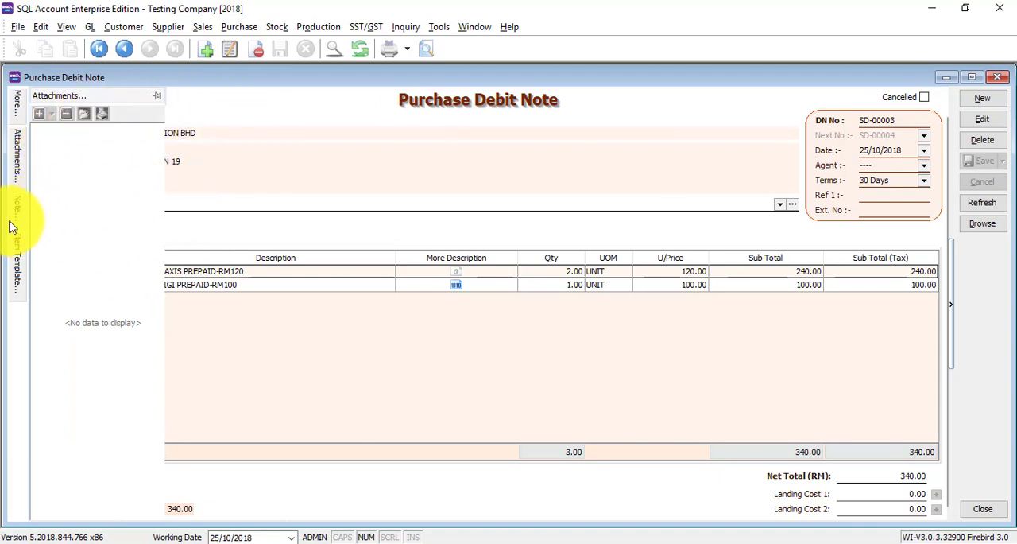
click(10, 212)
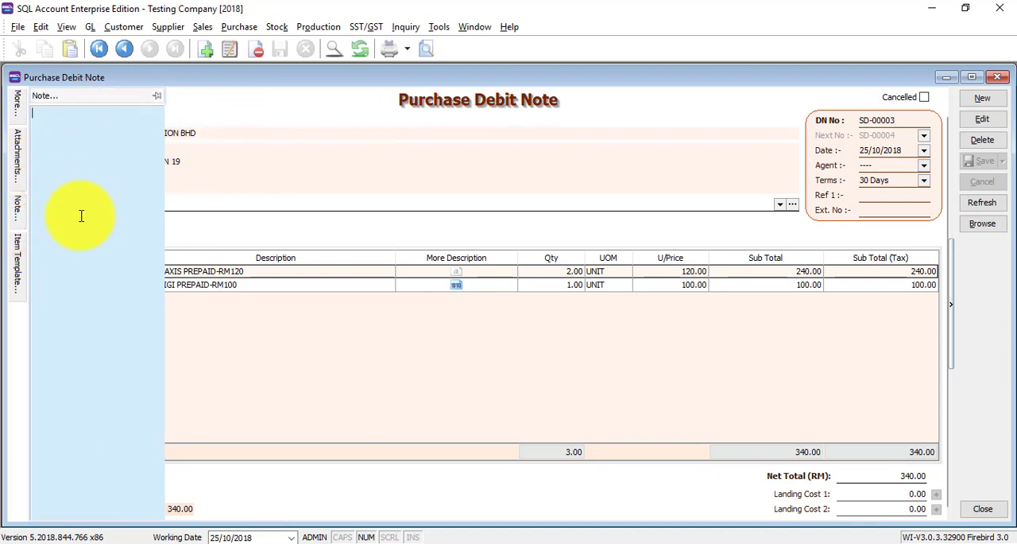